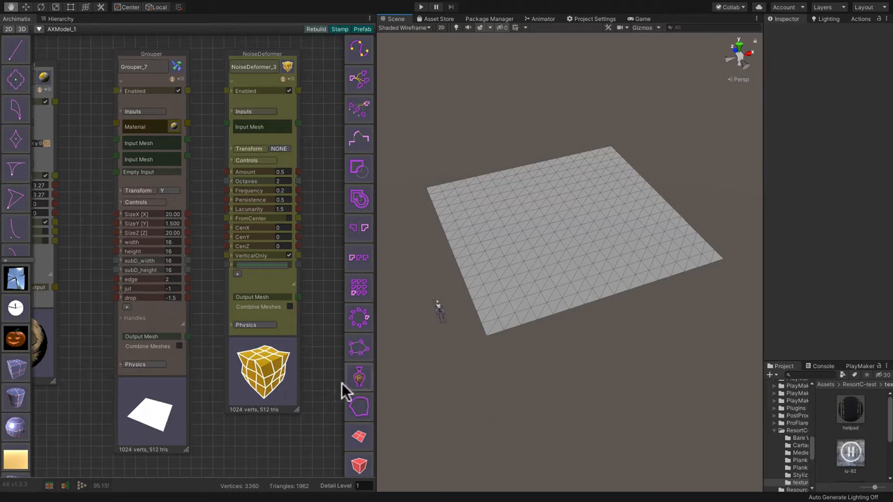
{"action": "mouse_move", "coordinate": [279, 445]}
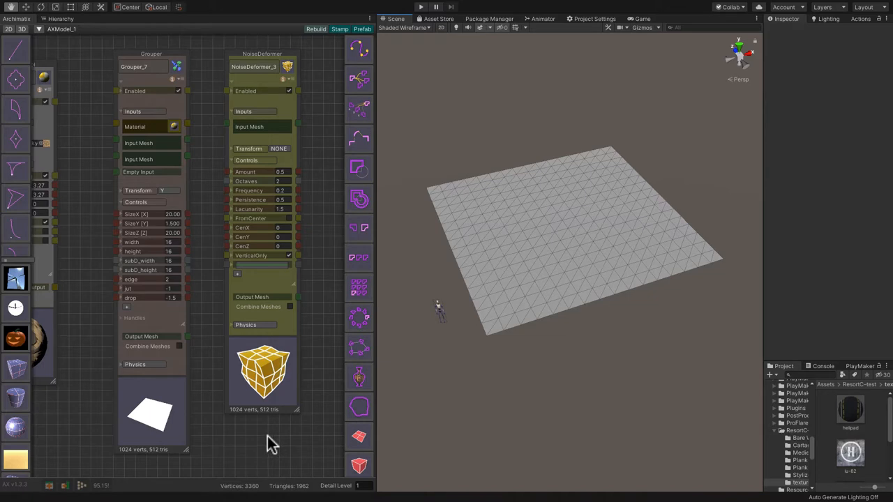
{"action": "mouse_move", "coordinate": [208, 318]}
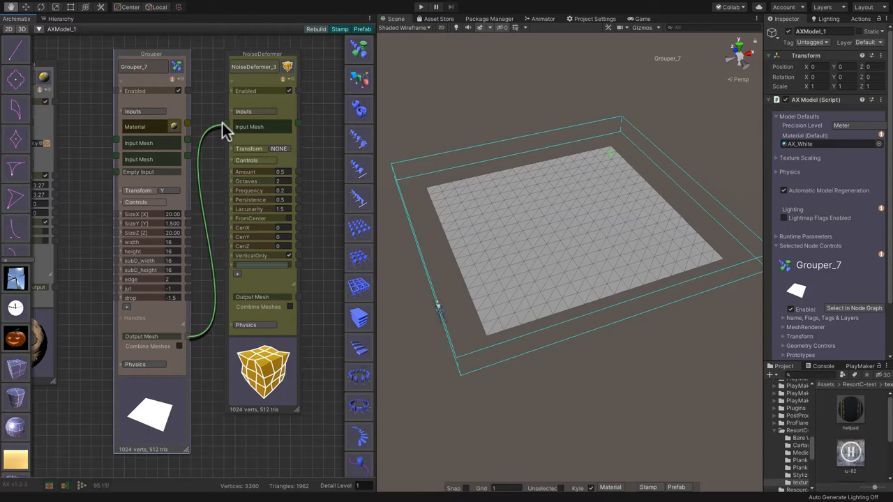
Wire the Grouper output into NoiseDeformer_3's Input Mesh so the plane deforms.
{"action": "left_click", "coordinate": [257, 67]}
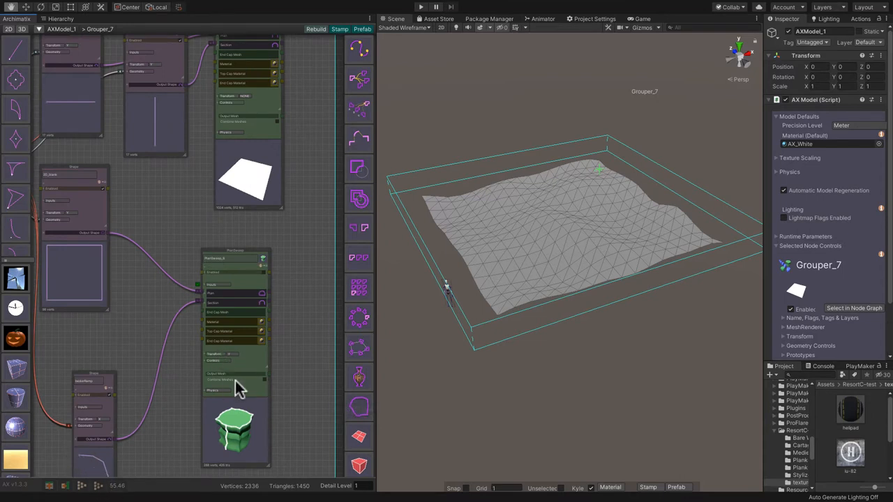
{"action": "left_click", "coordinate": [235, 258]}
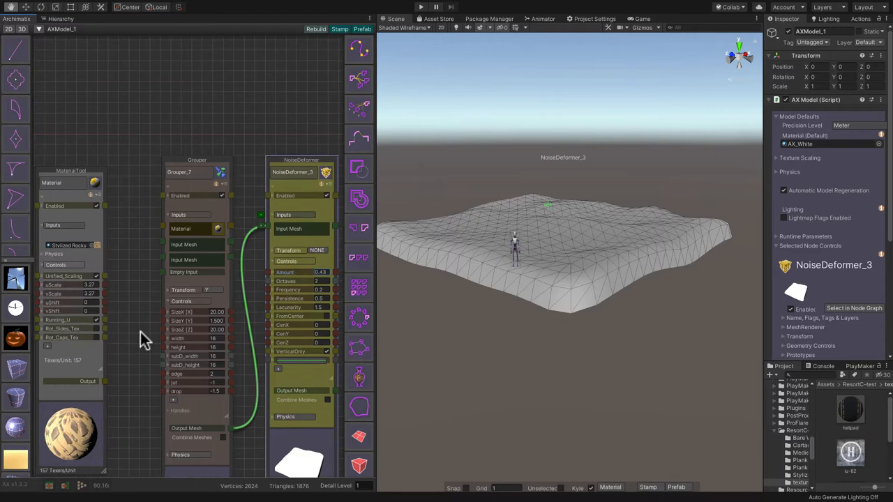
{"action": "mouse_move", "coordinate": [104, 394]}
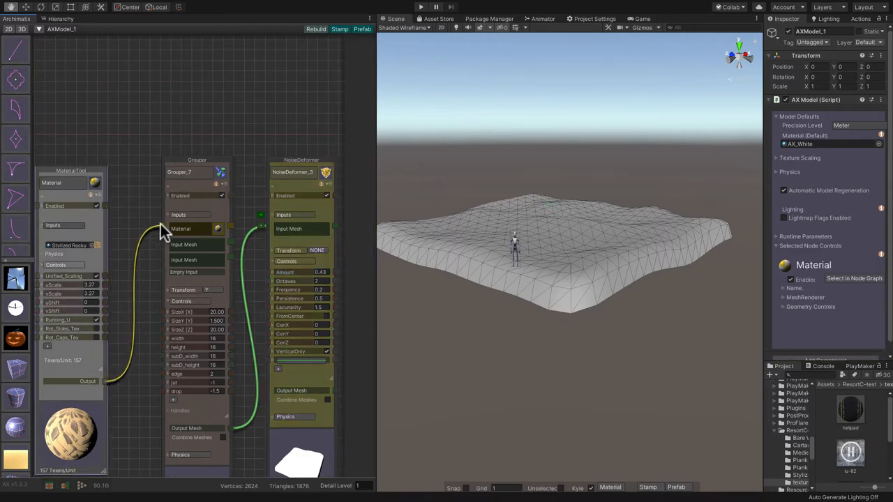
Wire the Material Tool's output into Grouper_7's Material input for a terrain texture.
{"action": "left_click", "coordinate": [189, 172]}
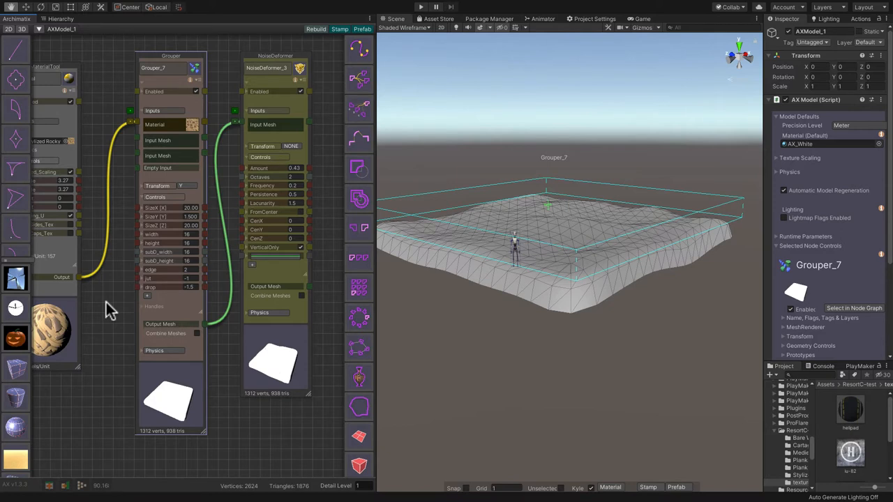
{"action": "mouse_move", "coordinate": [203, 97]}
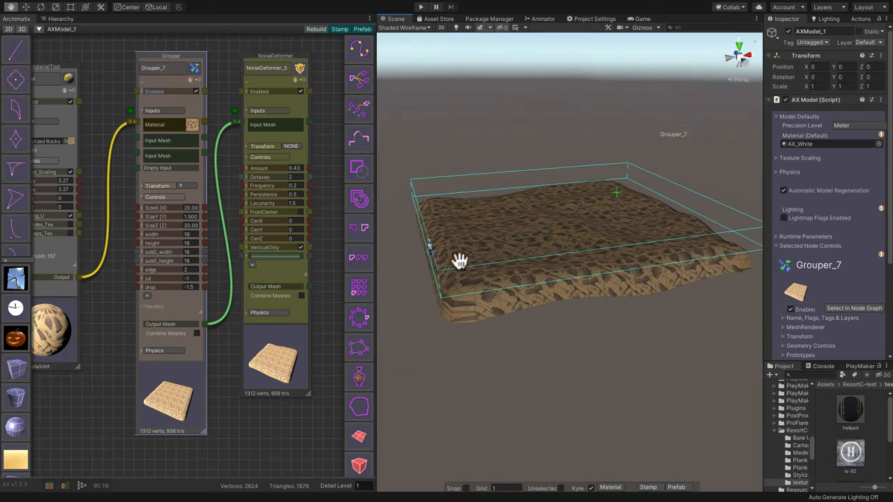
{"action": "mouse_move", "coordinate": [653, 212]}
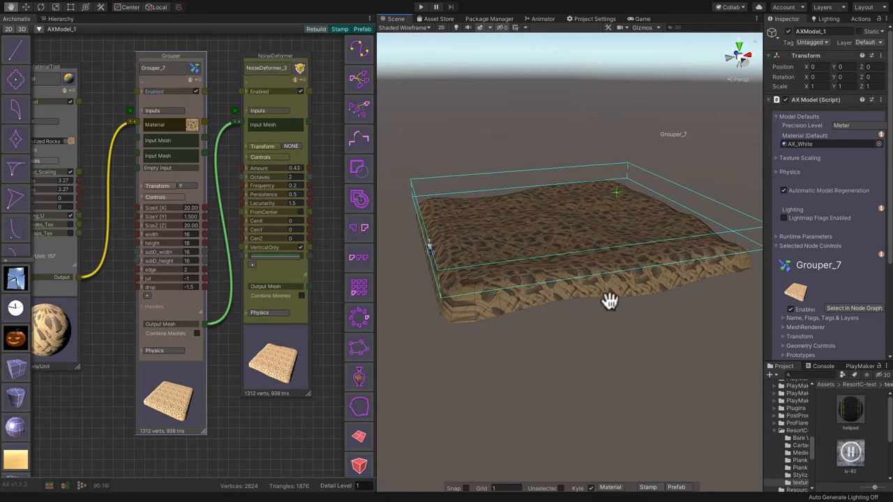
{"action": "mouse_move", "coordinate": [773, 270]}
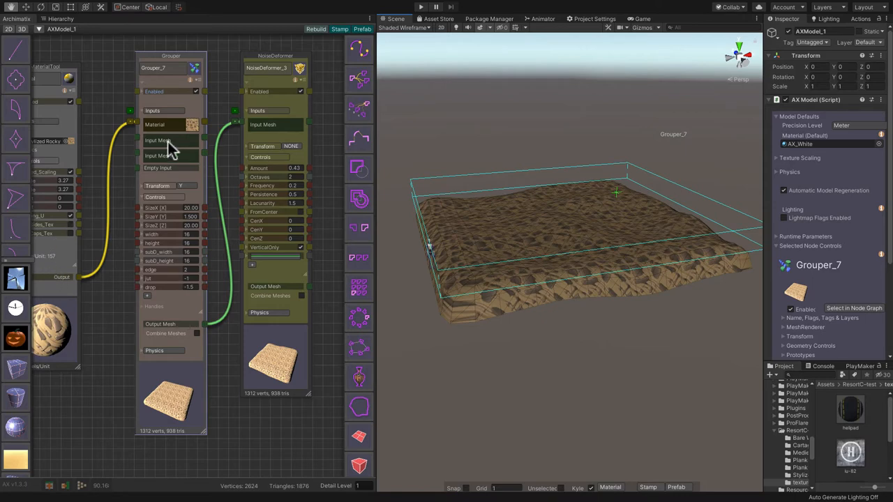
{"action": "mouse_move", "coordinate": [583, 234]}
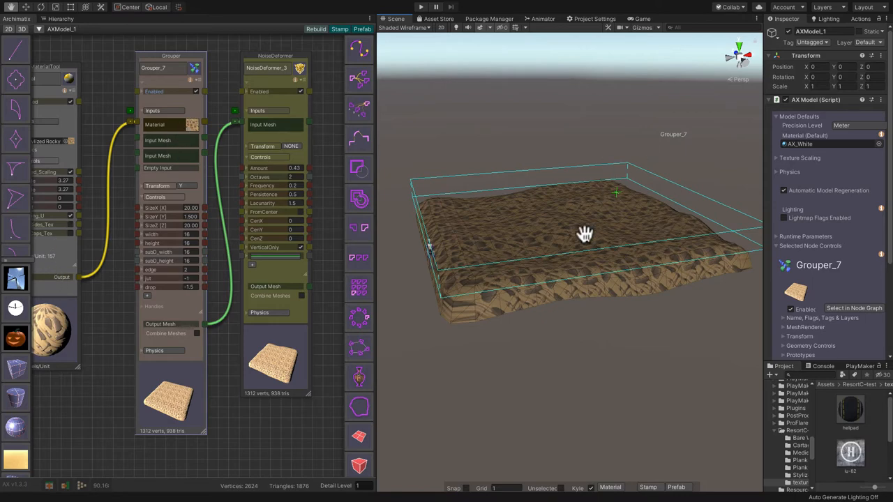
{"action": "mouse_move", "coordinate": [181, 408]}
{"action": "type", "text": "1"}
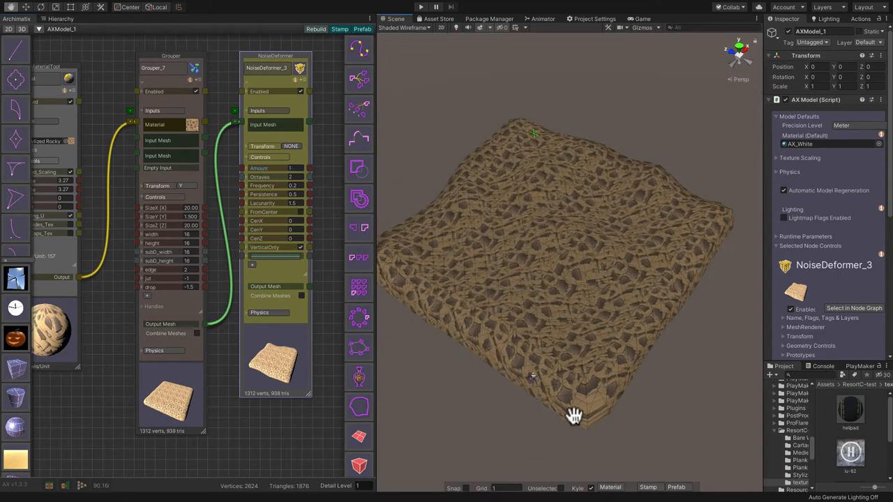
{"action": "left_click_drag", "start_coordinate": [575, 416], "coordinate": [598, 398]}
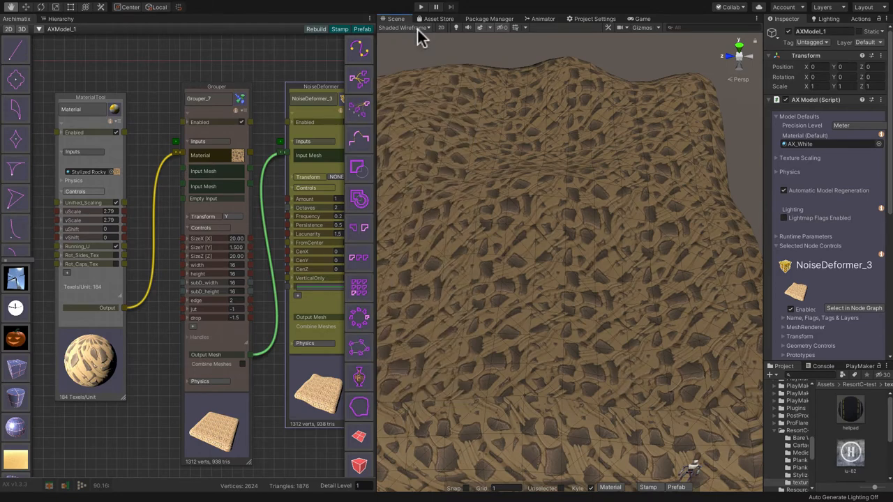
Switch the Scene view draw mode to Shaded and look down on the textured terrain.
{"action": "left_click", "coordinate": [405, 28]}
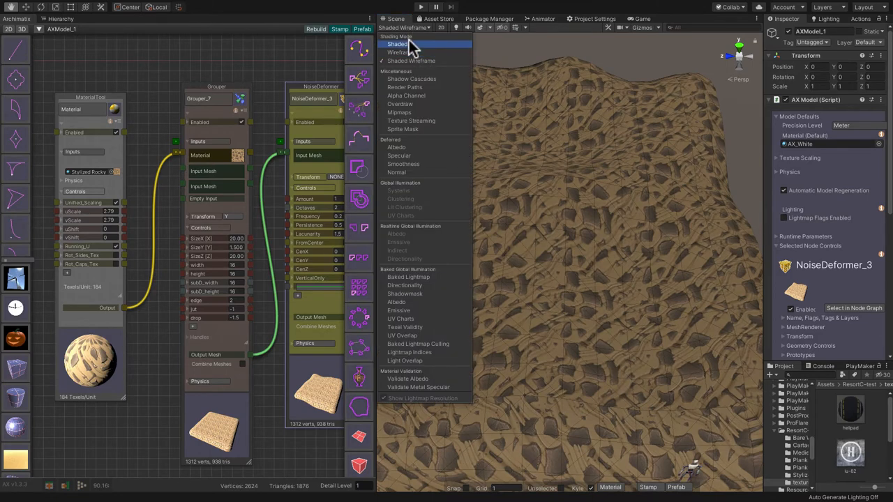
{"action": "left_click", "coordinate": [397, 44]}
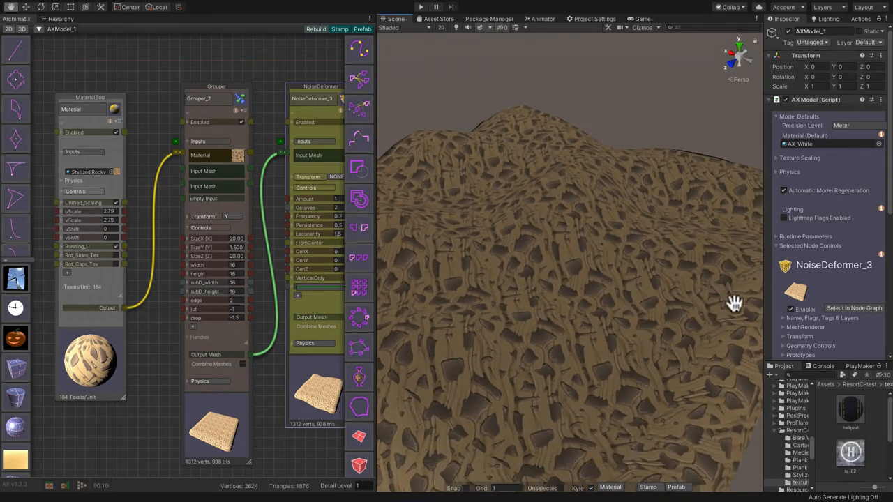
{"action": "left_click_drag", "start_coordinate": [732, 304], "coordinate": [570, 318]}
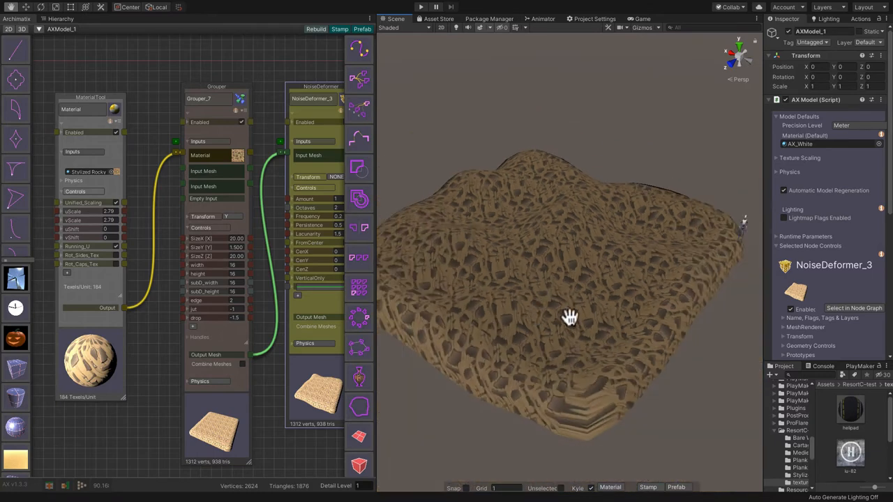
{"action": "left_click_drag", "start_coordinate": [570, 318], "coordinate": [533, 477]}
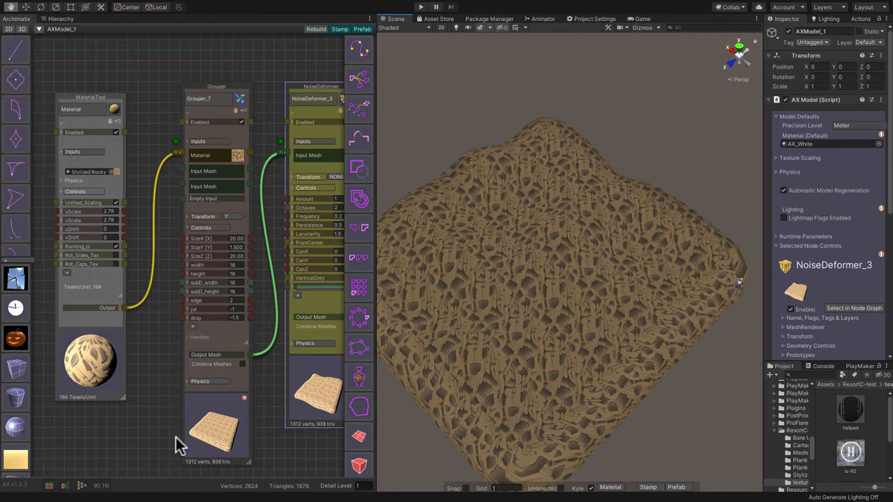
{"action": "left_click", "coordinate": [257, 355]}
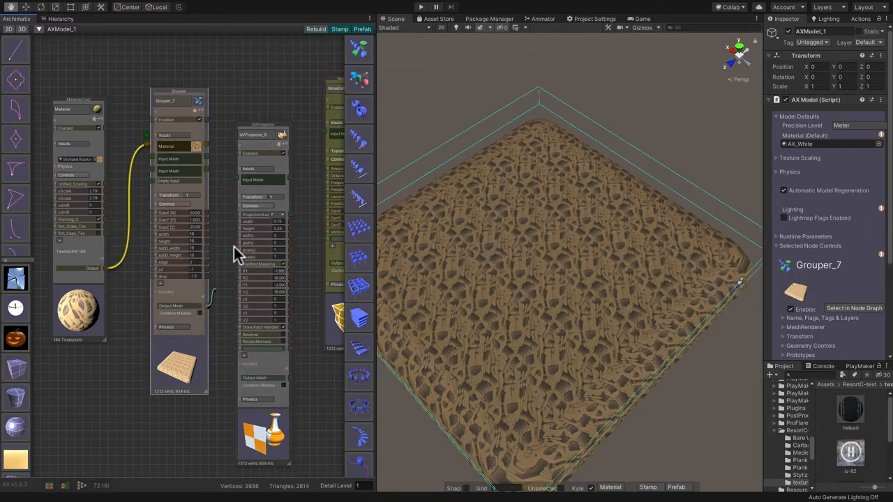
Add a UVProjector node between the Grouper and deformer chain, remapping the texture into large patches.
{"action": "left_click", "coordinate": [262, 134]}
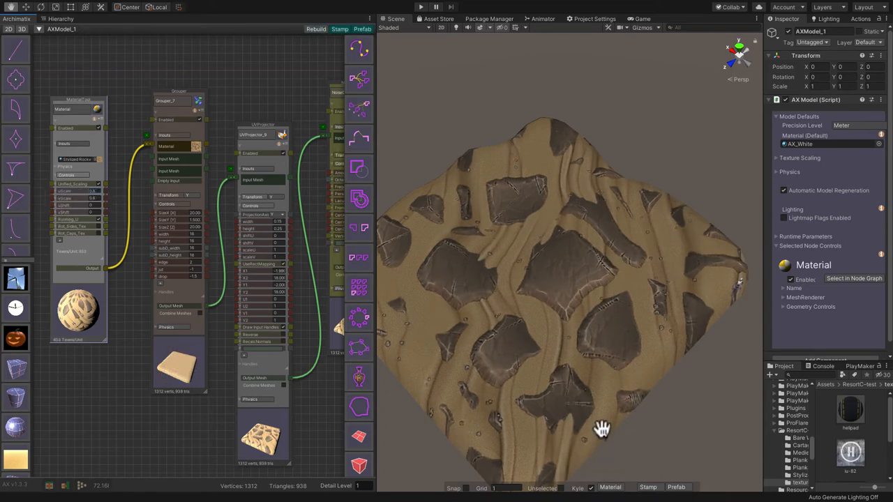
{"action": "left_click_drag", "start_coordinate": [603, 427], "coordinate": [639, 322]}
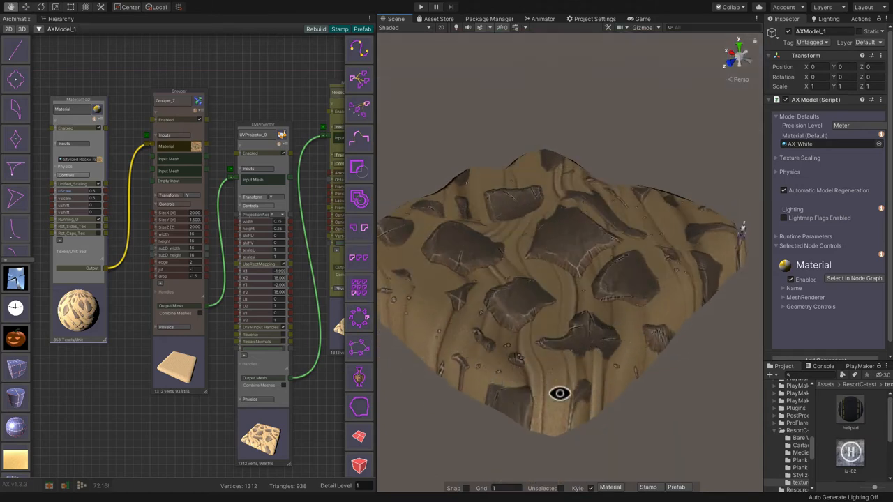
Drag UVProjector_9's Scene handles to scale it down and shift the texture tiling.
{"action": "left_click_drag", "start_coordinate": [558, 393], "coordinate": [454, 388]}
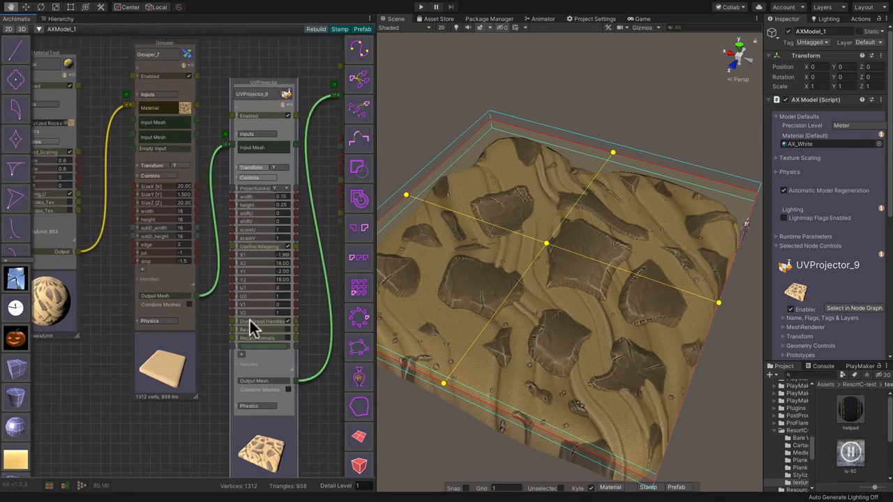
{"action": "mouse_move", "coordinate": [314, 433]}
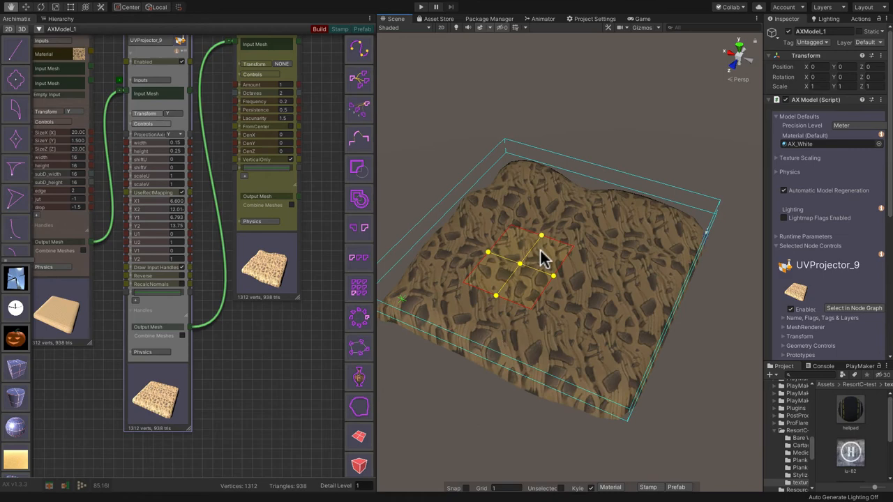
{"action": "left_click_drag", "start_coordinate": [541, 262], "coordinate": [500, 293]}
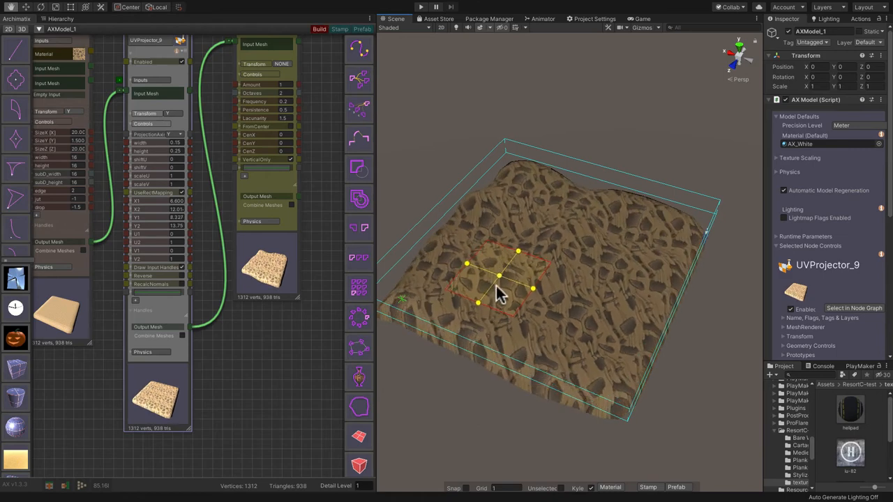
{"action": "left_click_drag", "start_coordinate": [496, 289], "coordinate": [565, 251]}
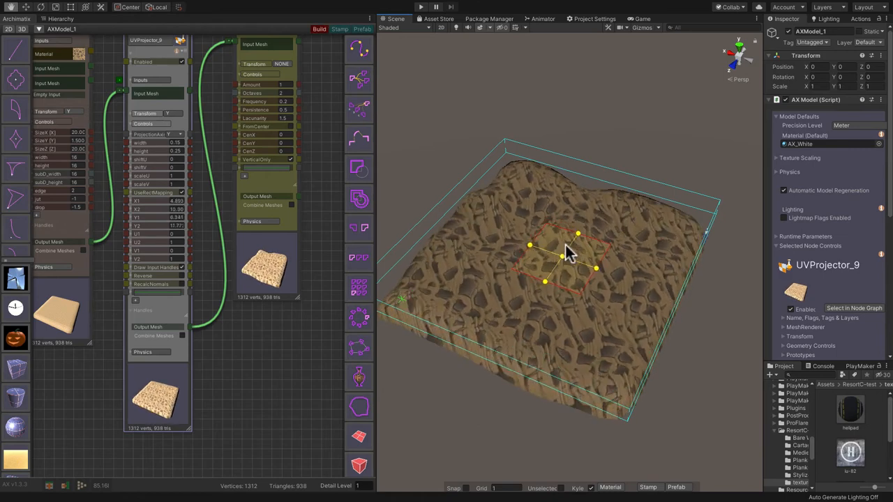